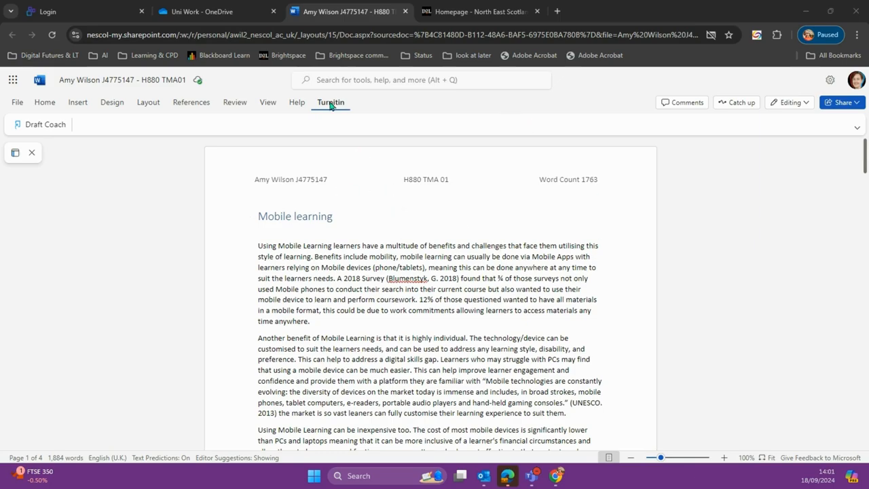
pyautogui.moveTo(346, 103)
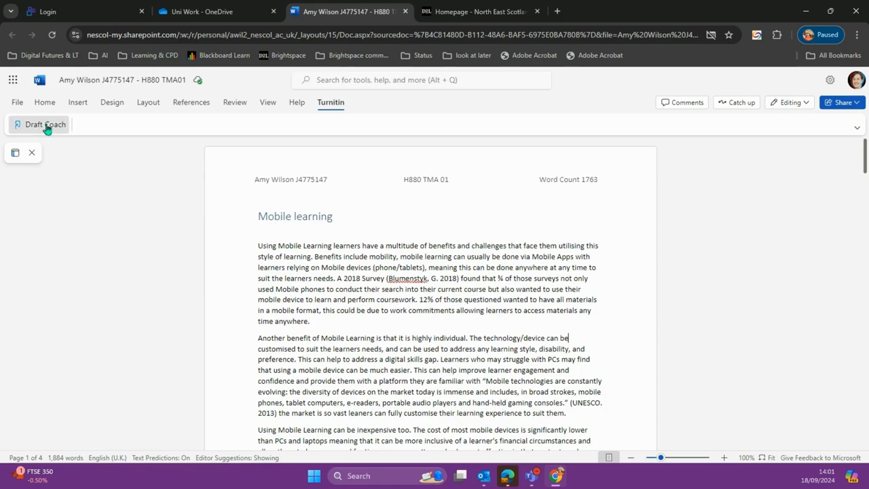
# - Open Draft Coach from the Turnitin tab and retry after the authentication failure
pyautogui.click(45, 124)
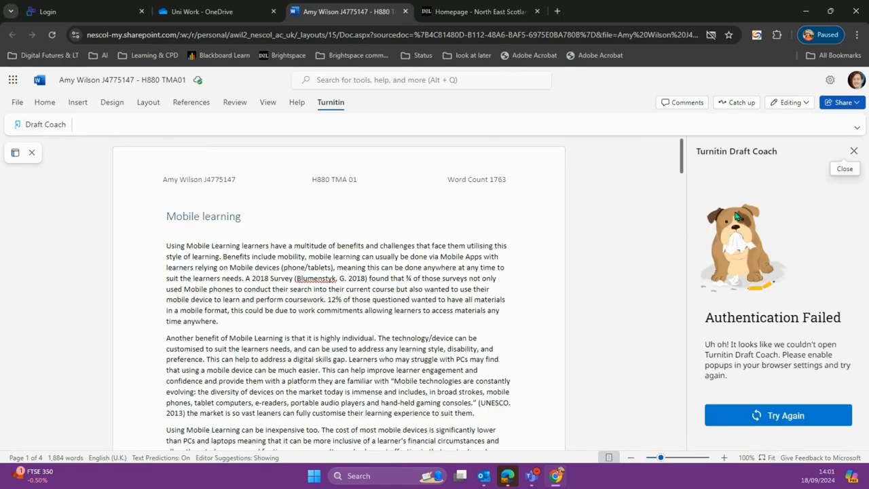
pyautogui.moveTo(793, 155)
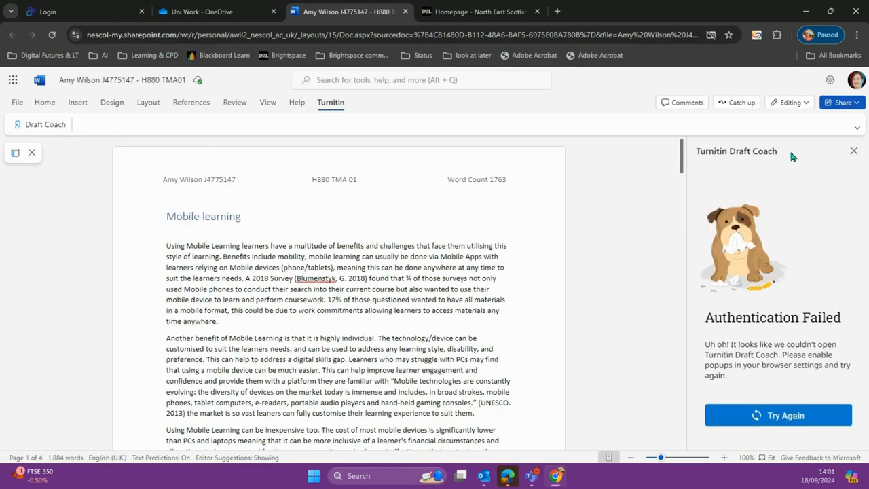
pyautogui.moveTo(704, 315)
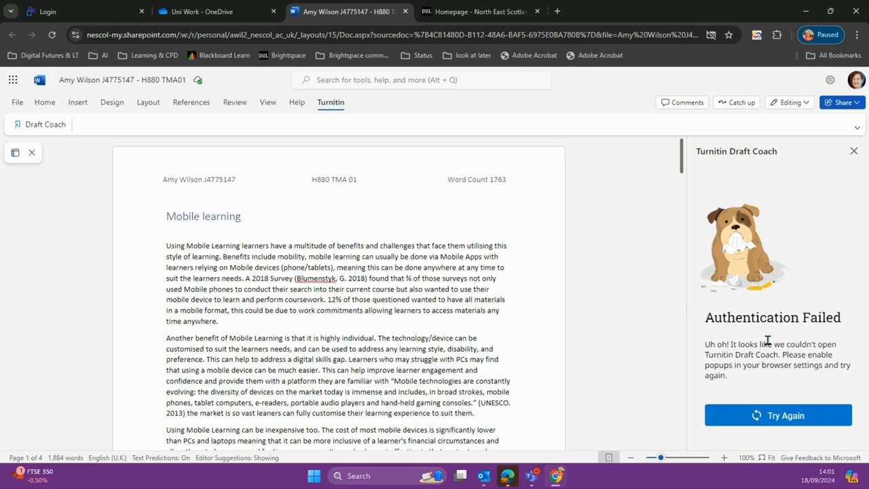
pyautogui.click(779, 415)
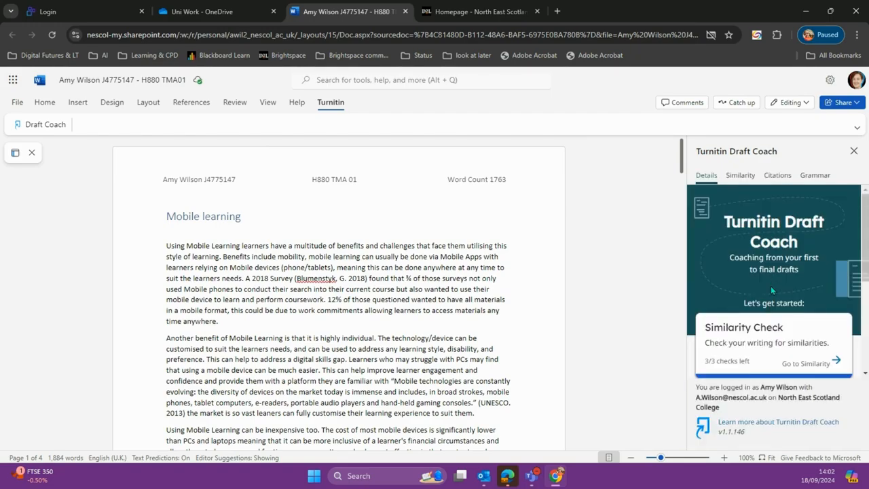
pyautogui.scroll(-3)
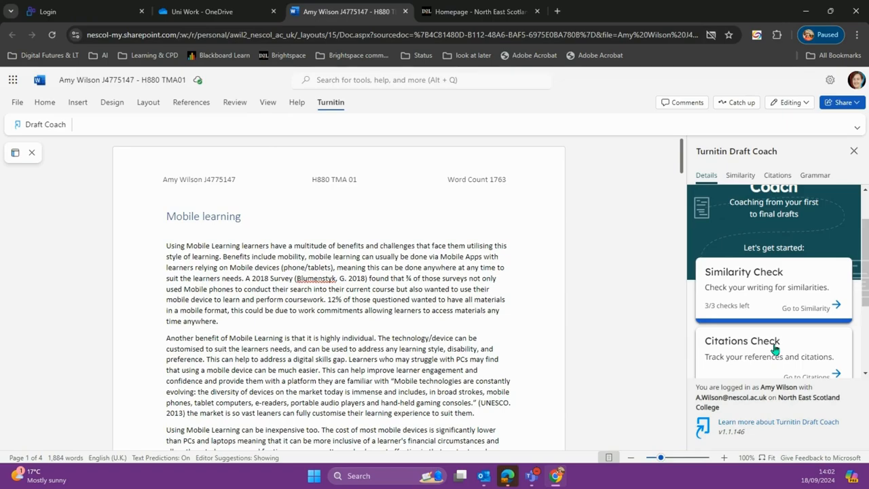
pyautogui.moveTo(787, 295)
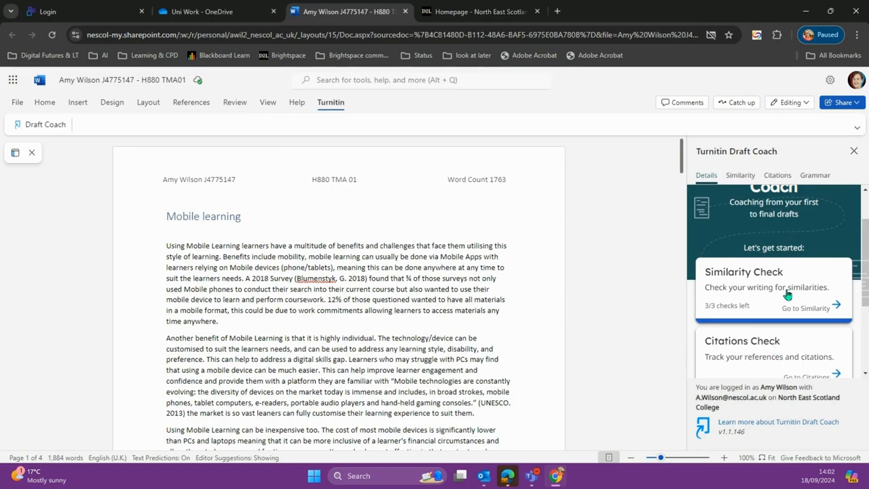
pyautogui.scroll(-3)
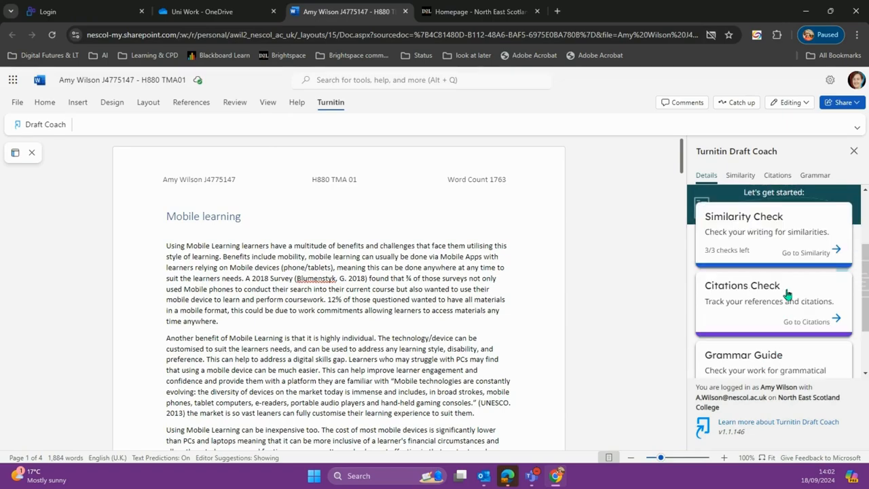
pyautogui.moveTo(772, 321)
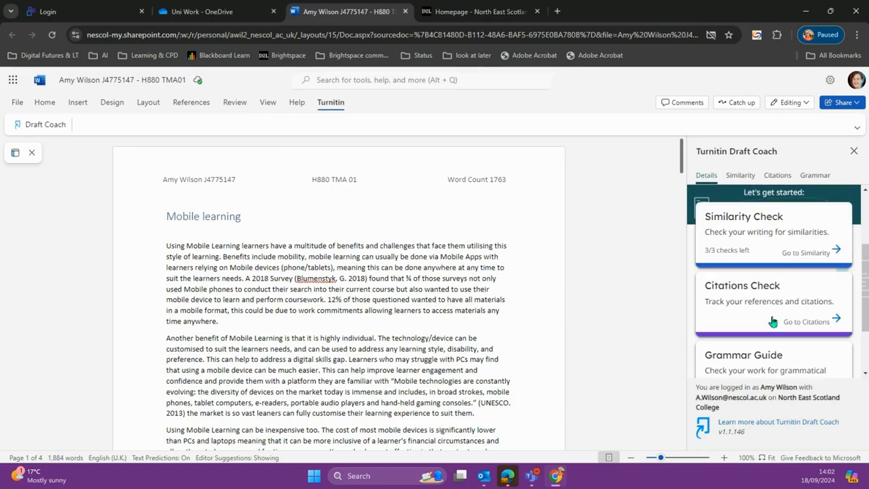
pyautogui.scroll(-3)
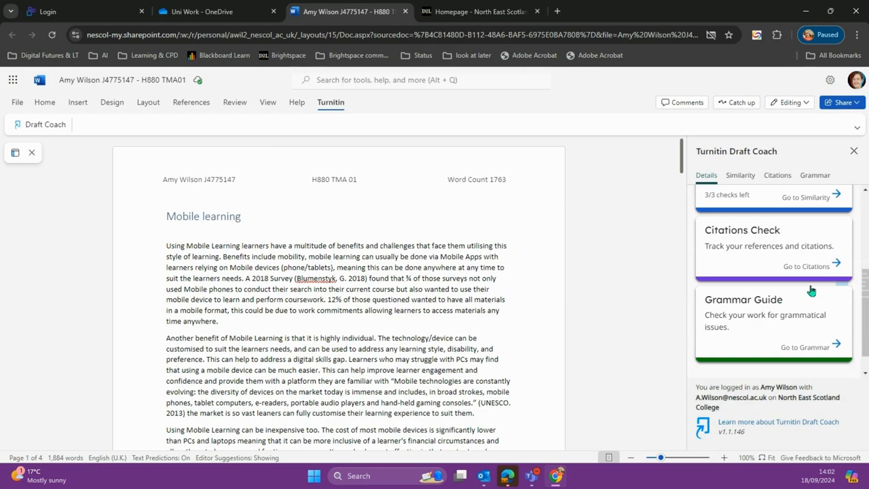
pyautogui.moveTo(775, 331)
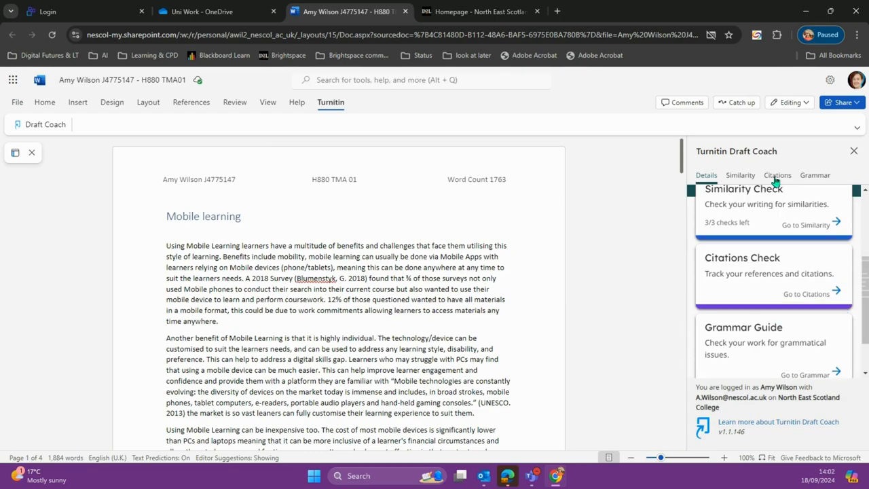
# - View the Citations report and its issues: one citation without reference, one reference without citation
pyautogui.click(776, 174)
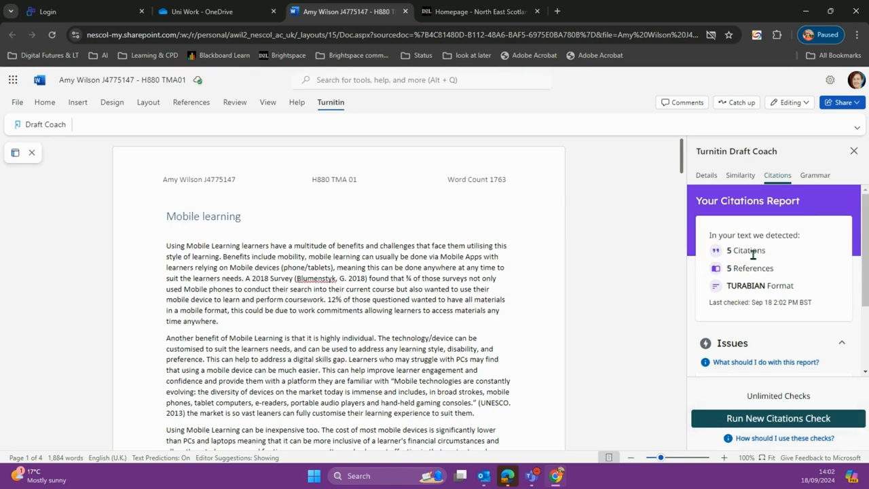
pyautogui.moveTo(730, 268)
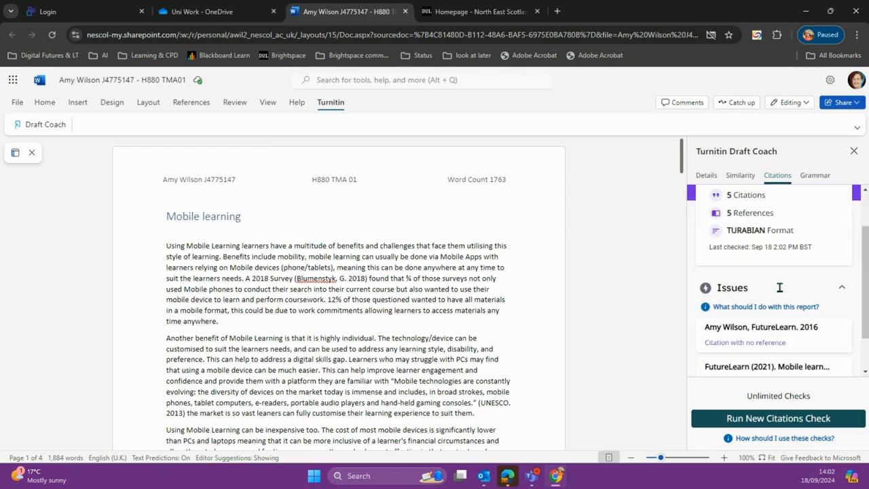
pyautogui.scroll(-3)
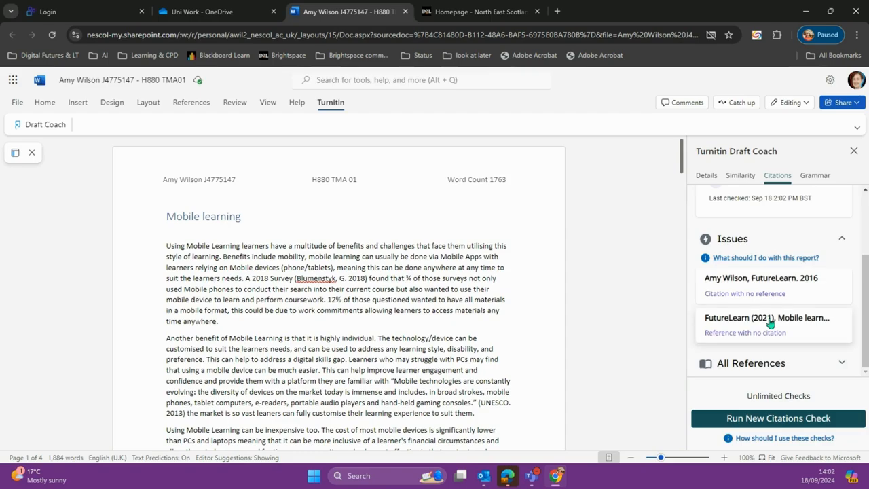
pyautogui.moveTo(771, 339)
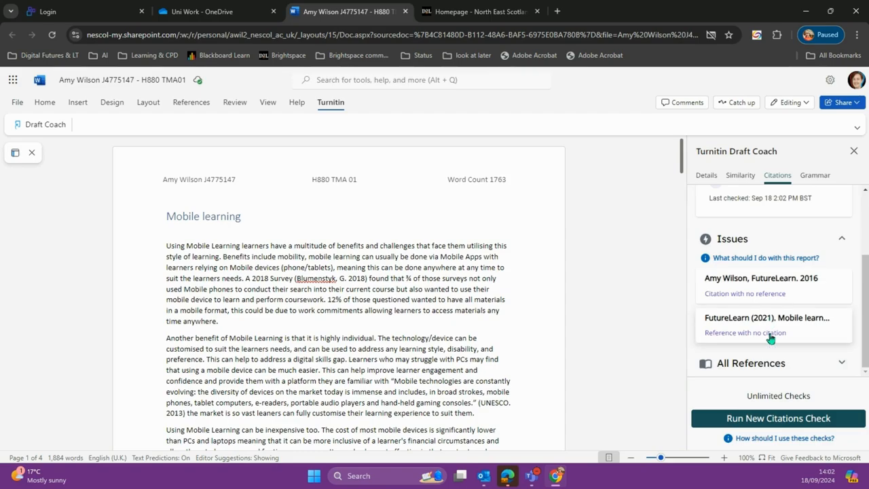
pyautogui.moveTo(832, 183)
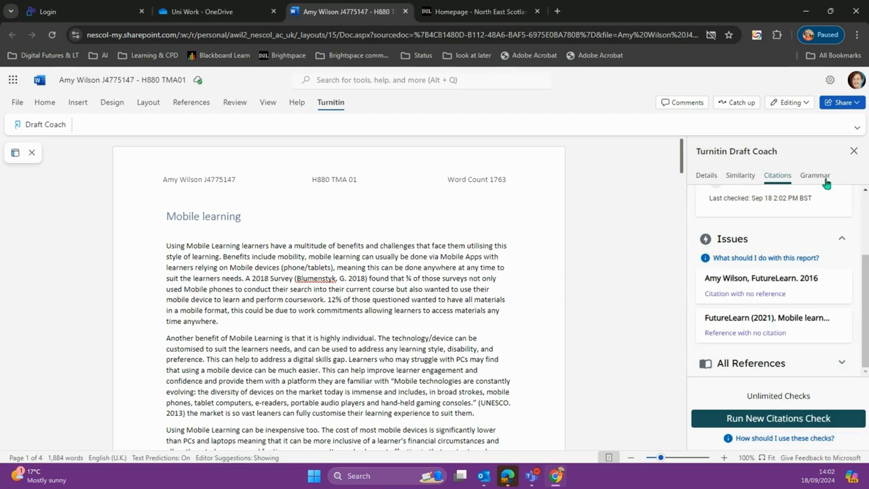
# - Show the grammar breakdown, expanding Run-On Sentence and Sentence Starting with a Number issues
pyautogui.click(815, 175)
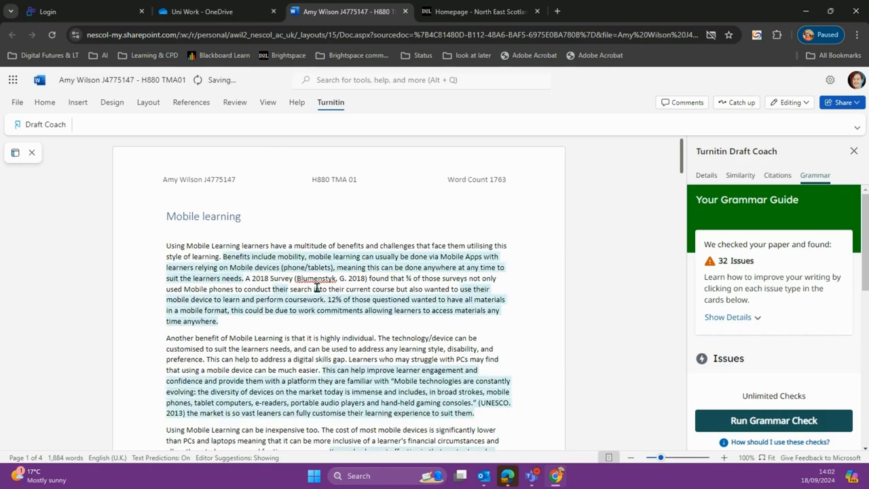
pyautogui.click(729, 317)
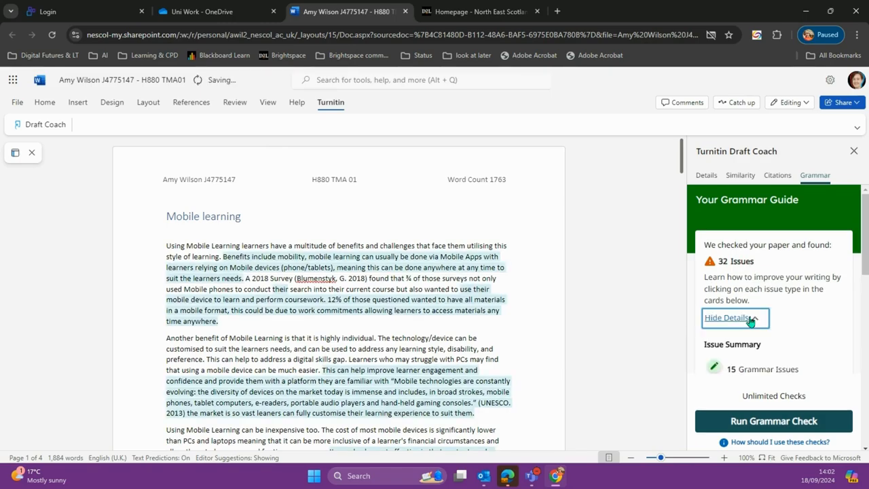
pyautogui.click(734, 318)
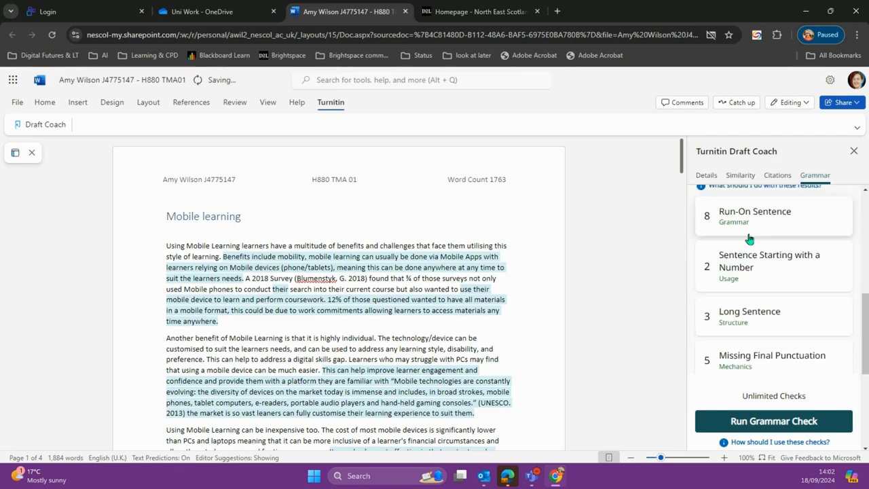
pyautogui.click(774, 216)
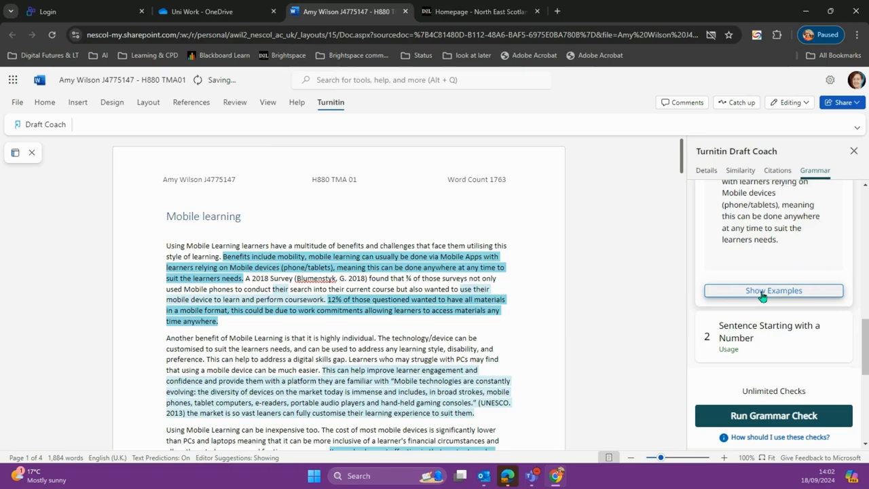
pyautogui.scroll(-3)
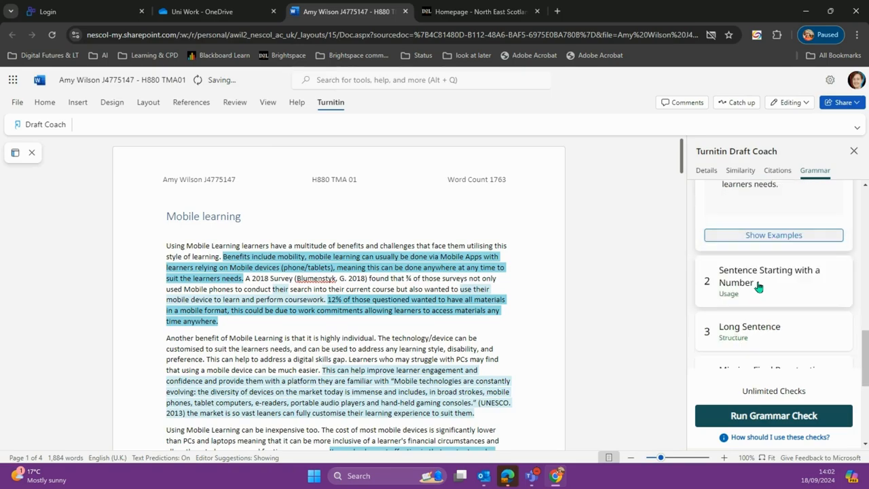
pyautogui.click(741, 170)
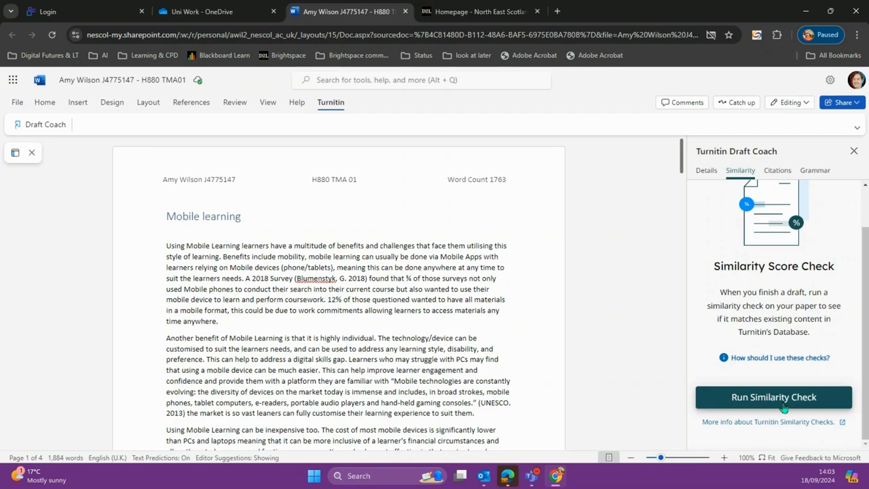
# - Run a similarity check and confirm using one of three available checks
pyautogui.click(773, 397)
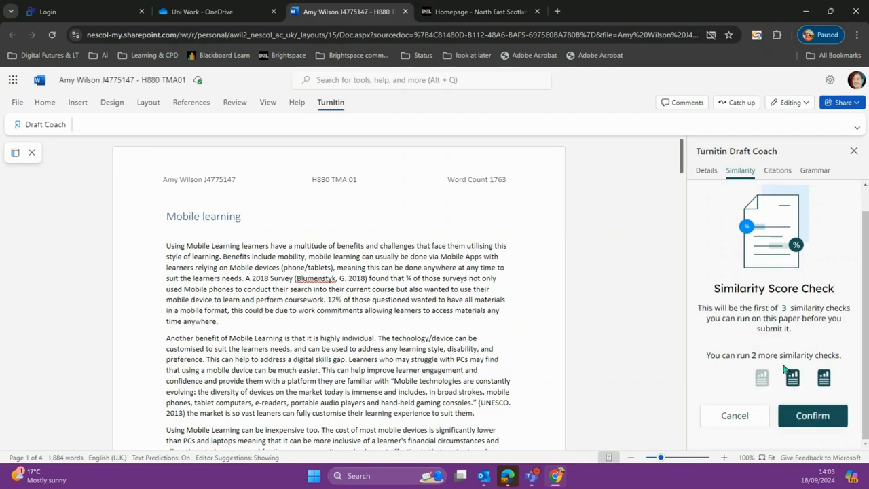
pyautogui.moveTo(720, 307)
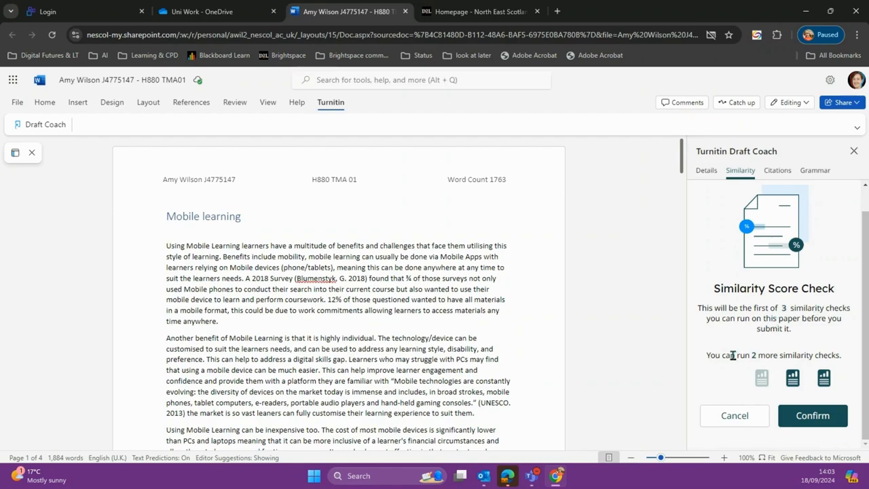
pyautogui.moveTo(812, 416)
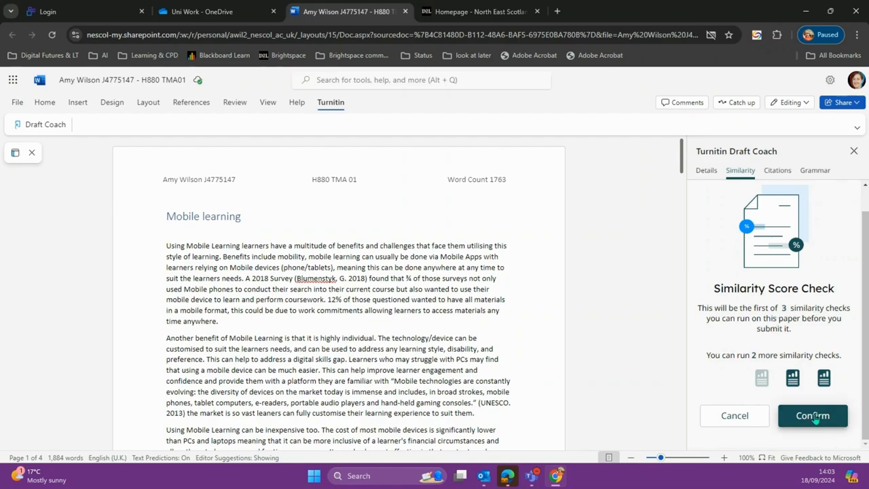
pyautogui.click(812, 415)
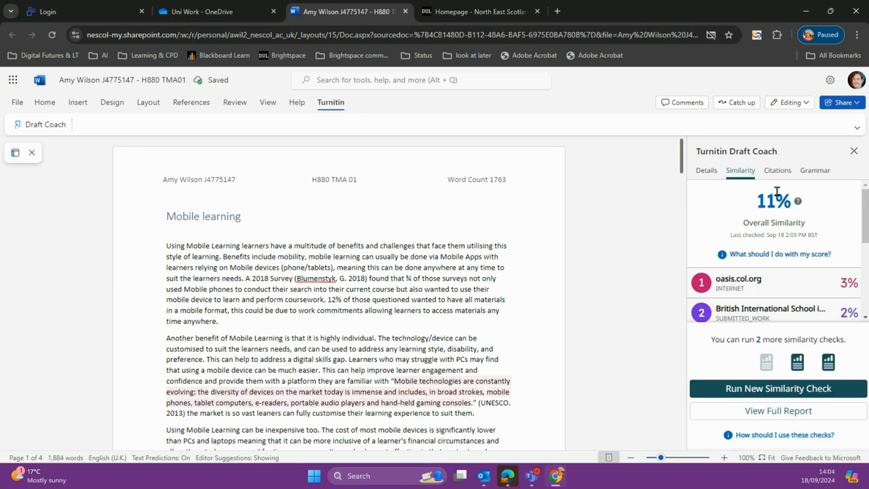
pyautogui.moveTo(382, 357)
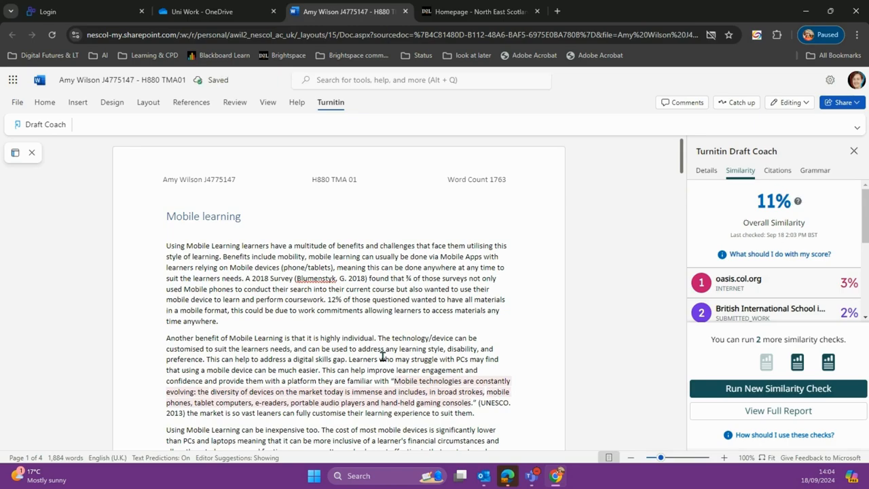
# - Scroll through the matching sources list and the essay, down to the 1% sources
pyautogui.scroll(-3)
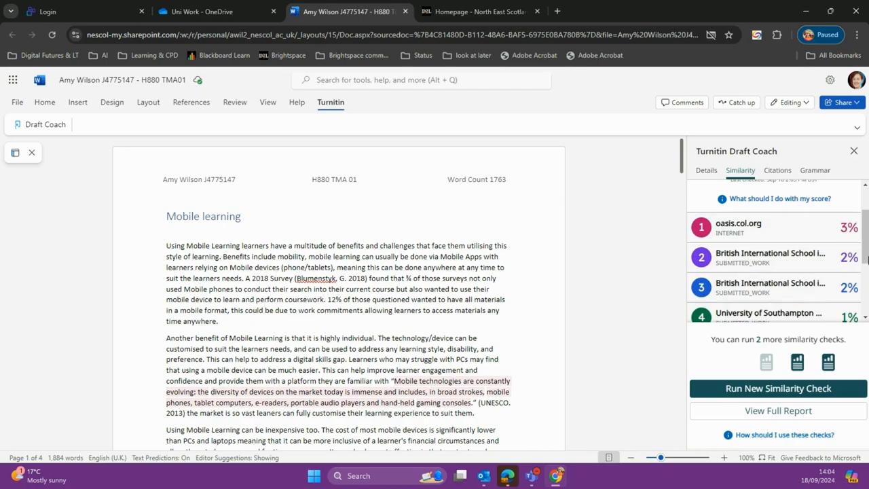
pyautogui.moveTo(783, 285)
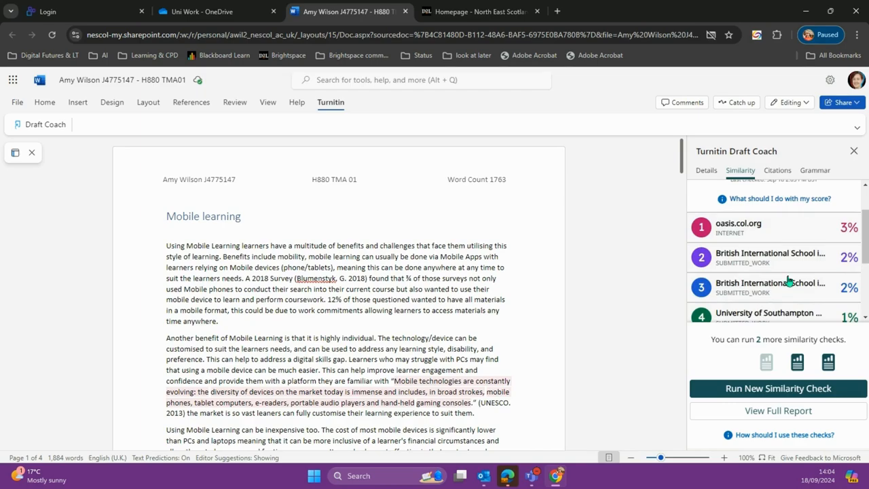
pyautogui.scroll(-3)
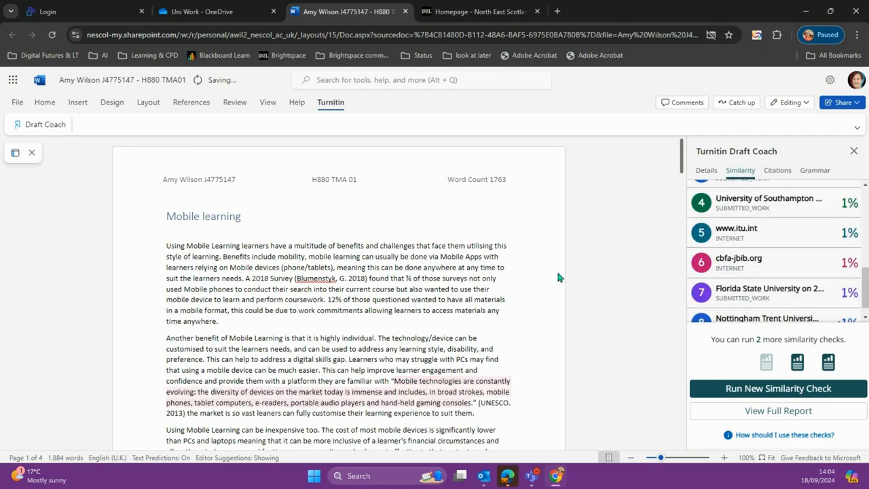
pyautogui.scroll(-3)
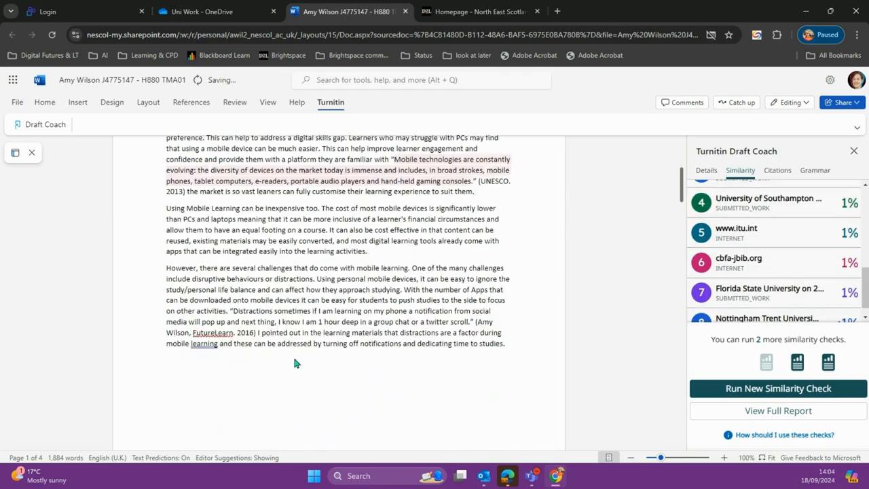